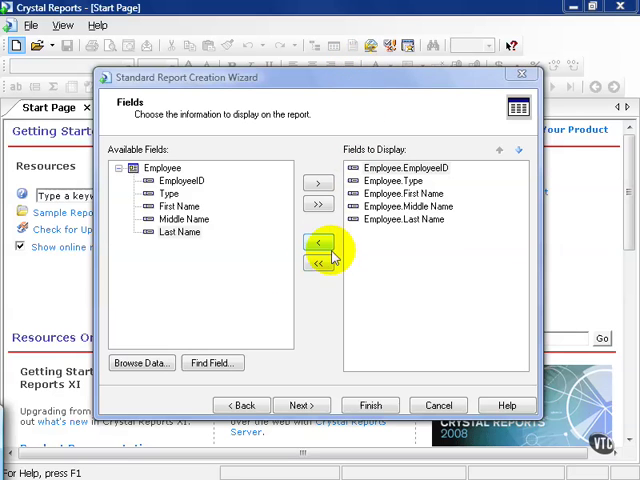
Confirm the five Employee fields and advance to the Grouping page
left_click(300, 404)
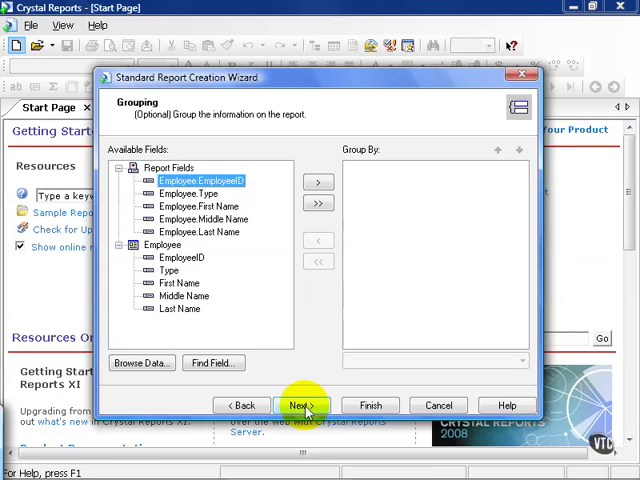
mouse_move(224, 180)
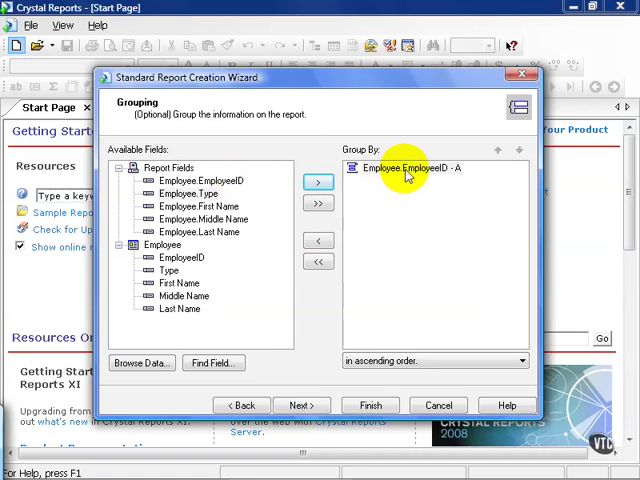
Add Employee.EmployeeID to Group By, kept in ascending order
left_click(404, 168)
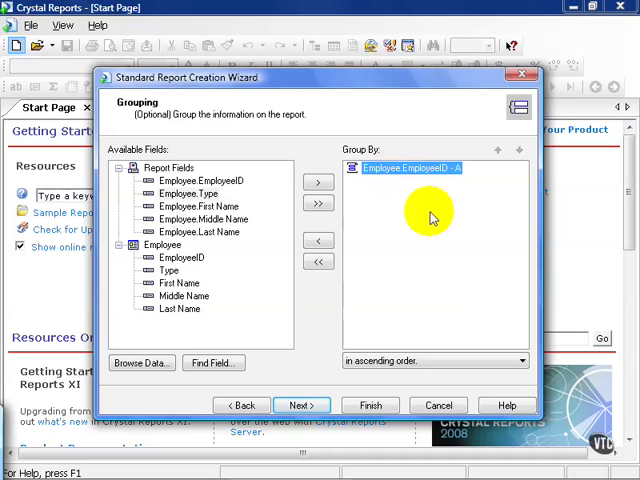
left_click(520, 360)
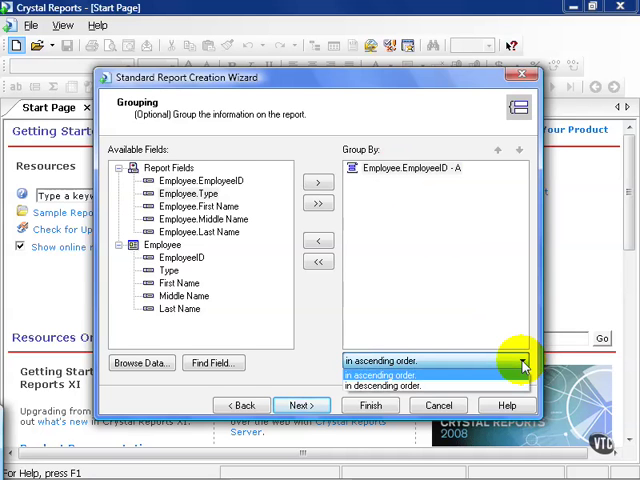
left_click(378, 374)
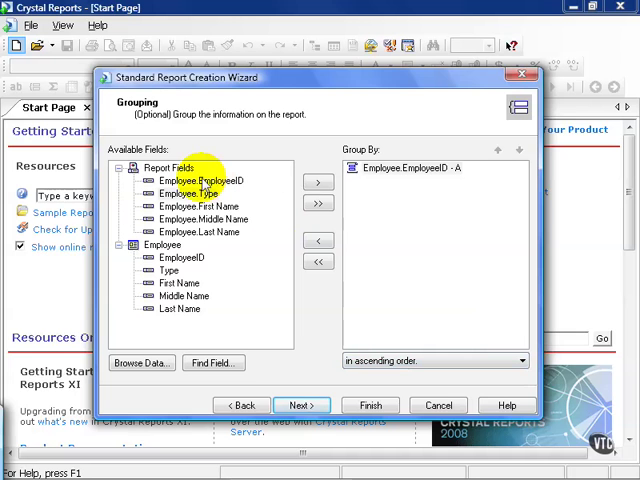
left_click(200, 180)
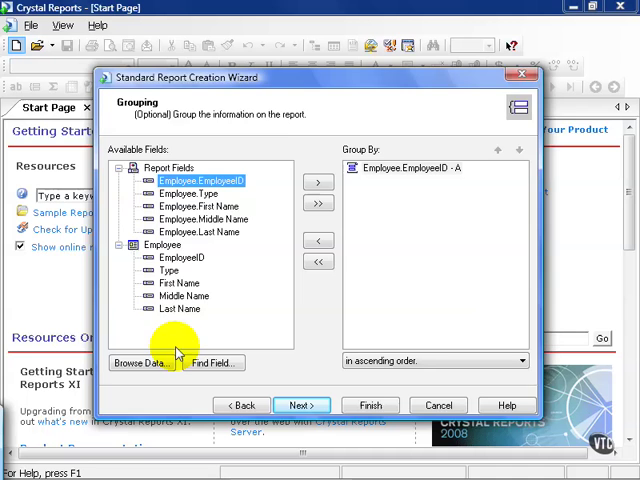
left_click(140, 362)
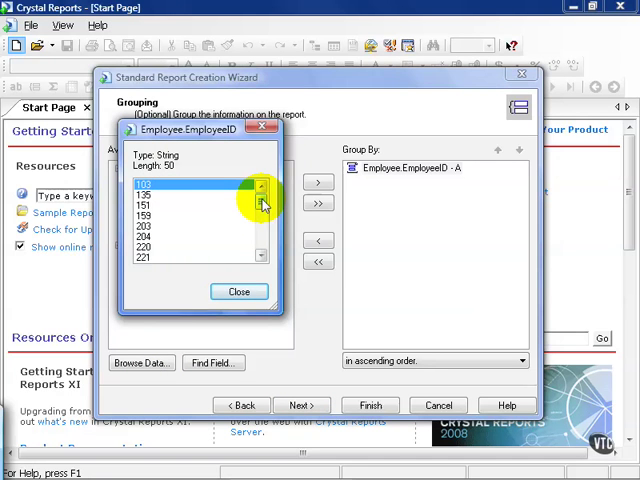
left_click(240, 292)
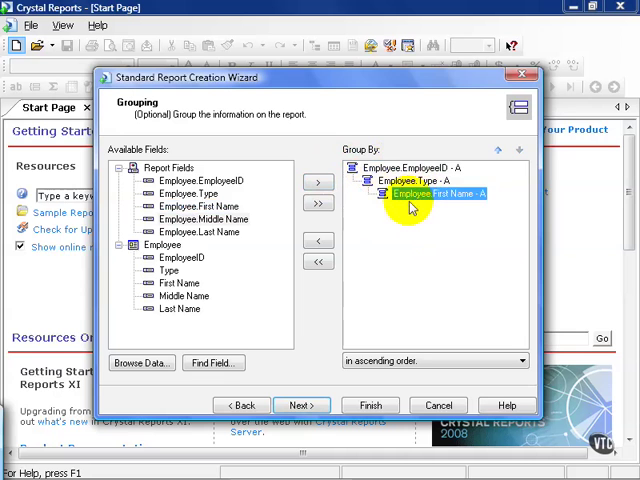
left_click(320, 240)
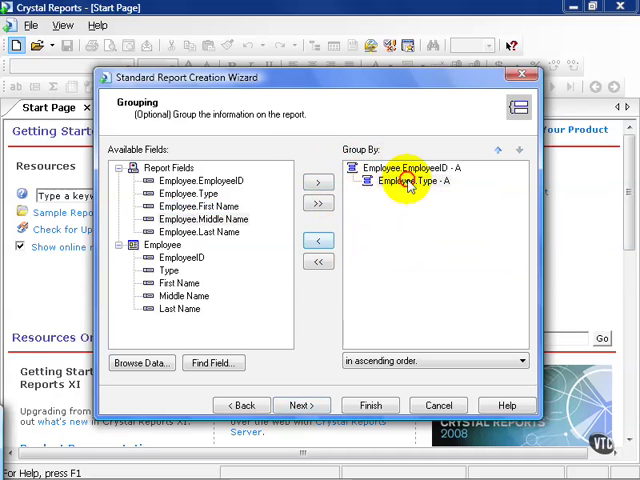
left_click(318, 184)
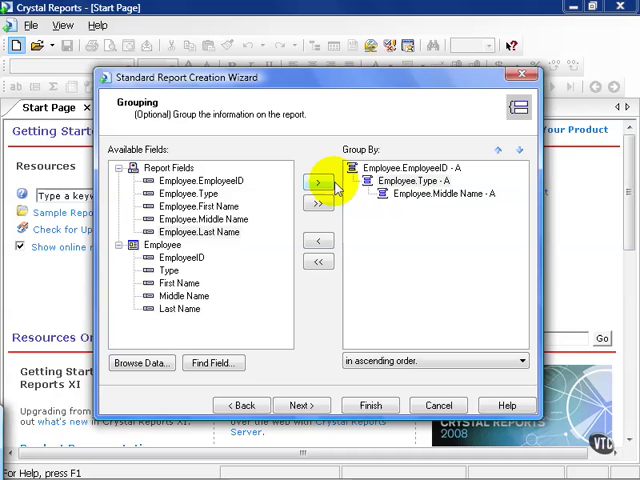
left_click(420, 196)
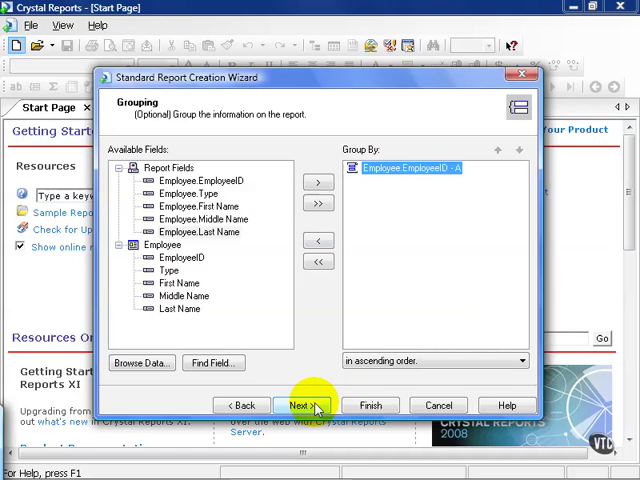
On the Summaries page, summarize Employee First Name with a Count instead of Maximum
left_click(300, 404)
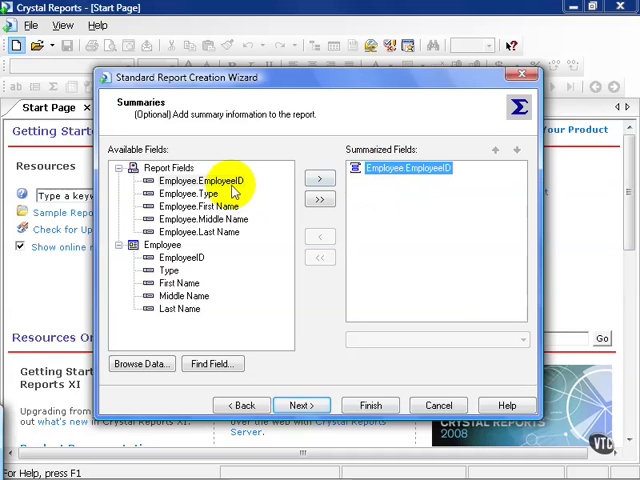
mouse_move(228, 206)
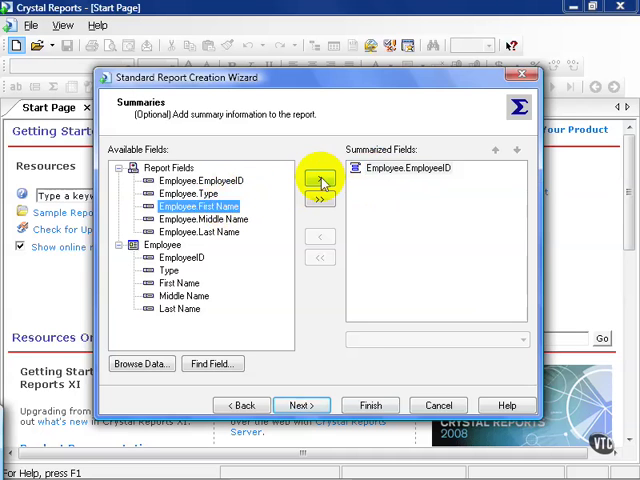
left_click(320, 178)
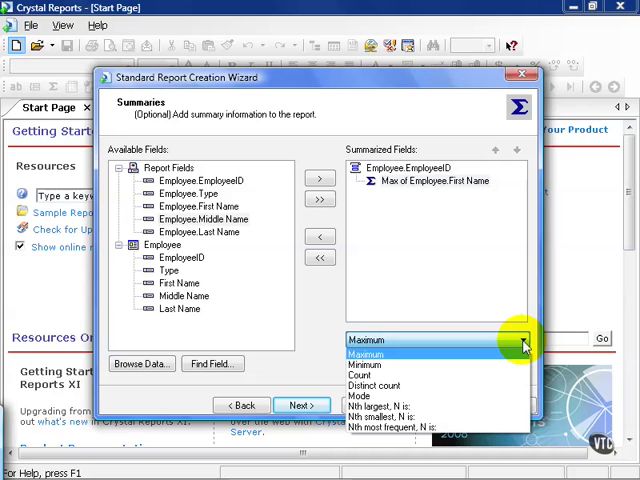
mouse_move(508, 376)
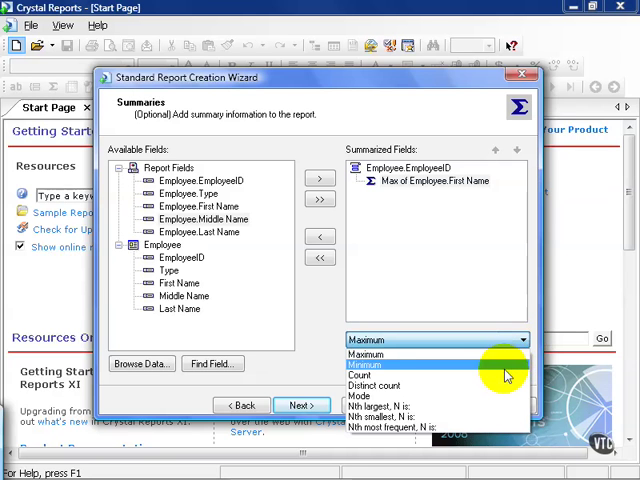
mouse_move(500, 388)
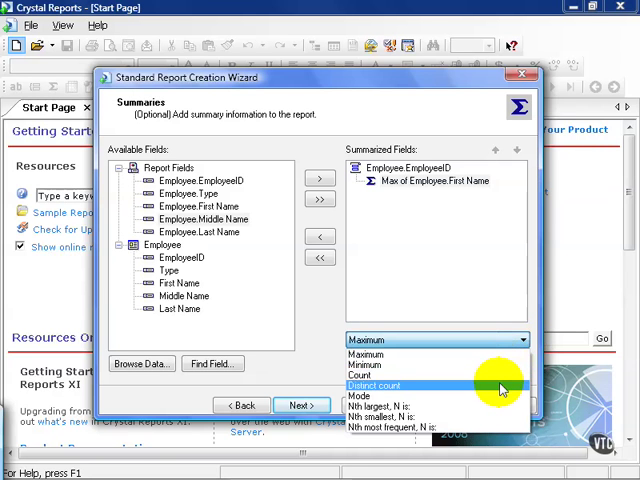
mouse_move(490, 400)
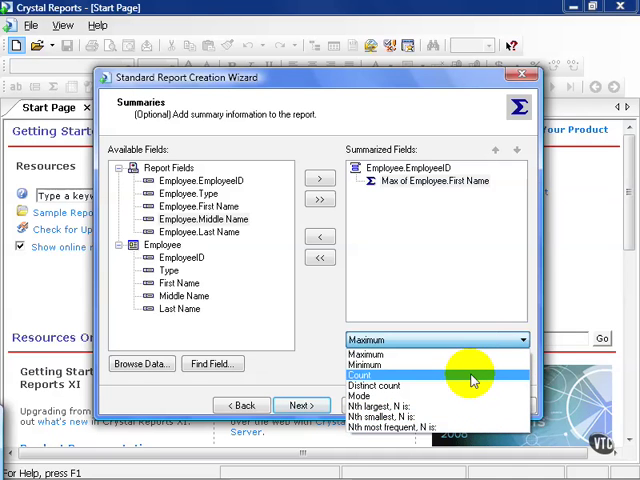
left_click(368, 374)
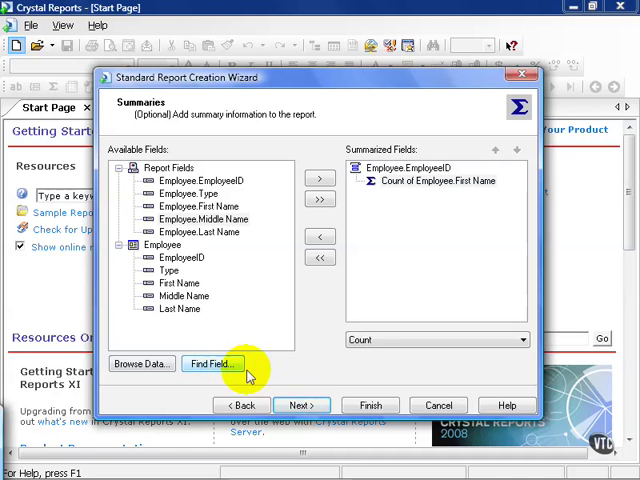
left_click(300, 404)
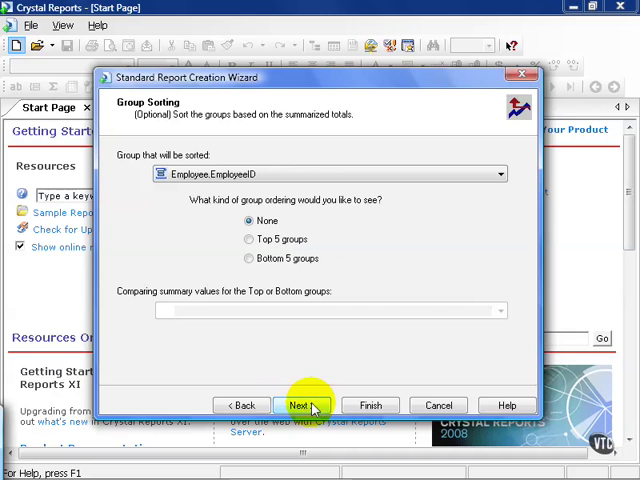
mouse_move(422, 298)
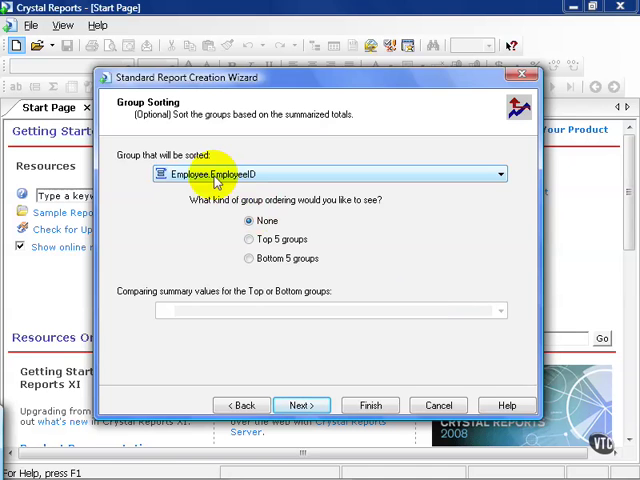
mouse_move(216, 184)
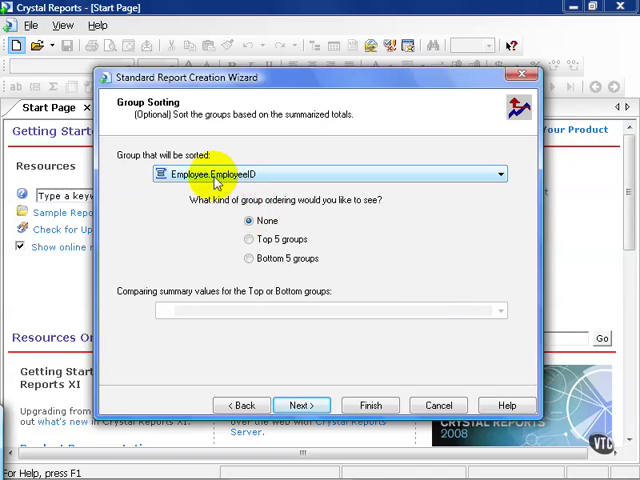
left_click(504, 174)
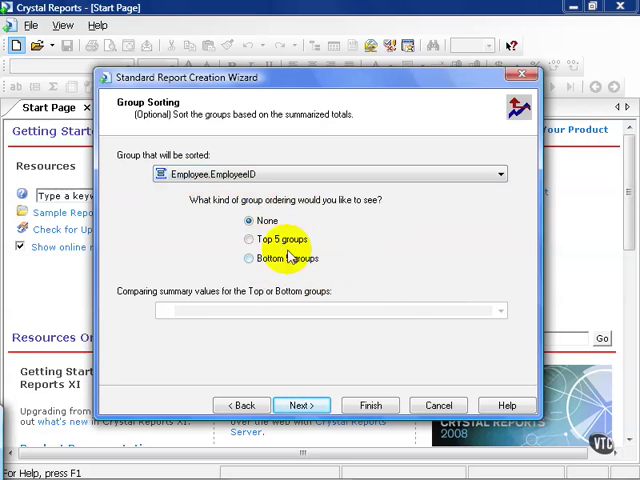
left_click(248, 240)
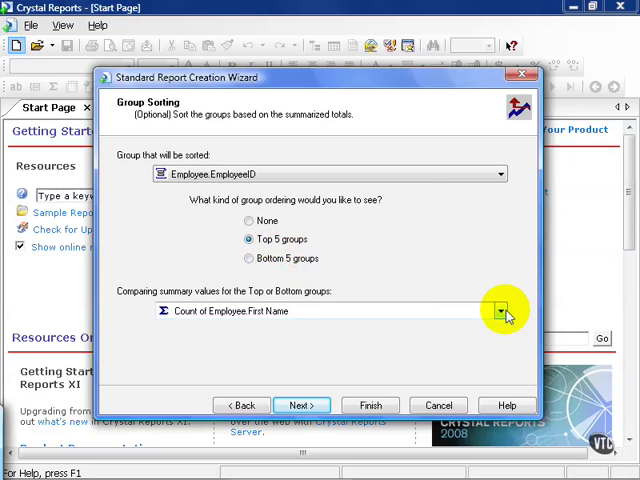
left_click(506, 312)
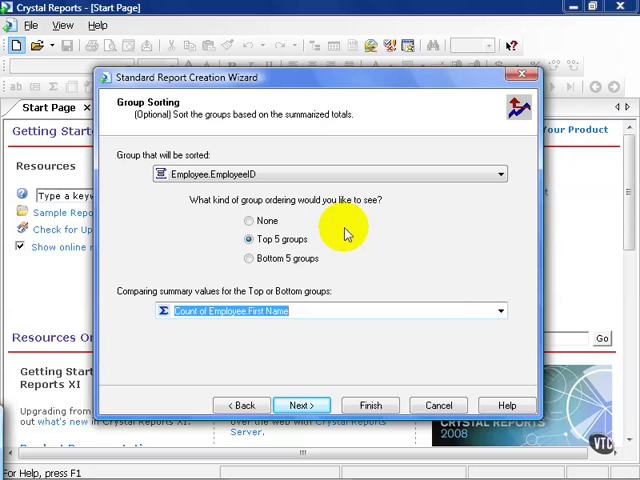
mouse_move(344, 236)
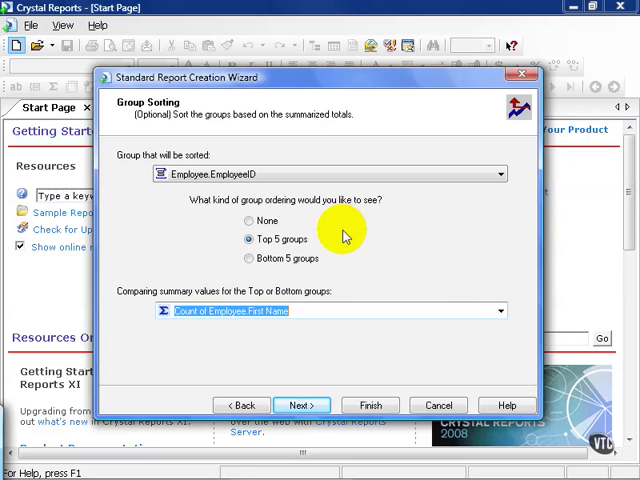
left_click(248, 220)
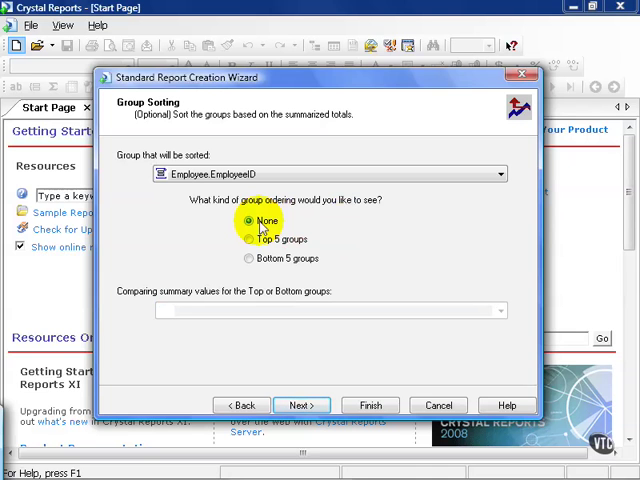
Leave Group Sorting at None and advance to the Chart page
left_click(300, 404)
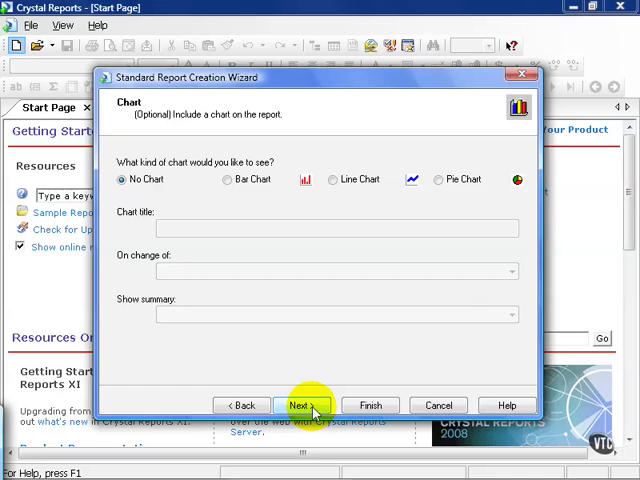
Skip the chart, then filter Employee.EmployeeID as 'is equal to' 103 and 'is one of' 103, 809
left_click(302, 404)
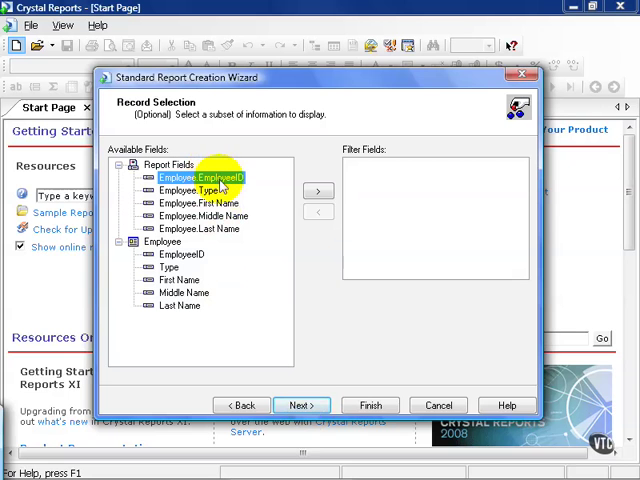
left_click(318, 192)
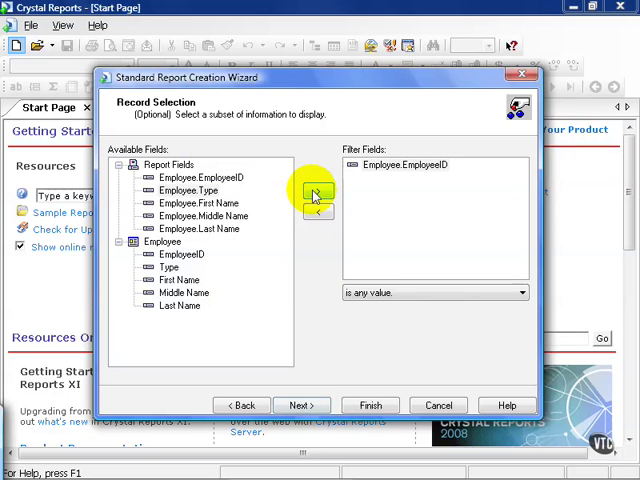
left_click(518, 292)
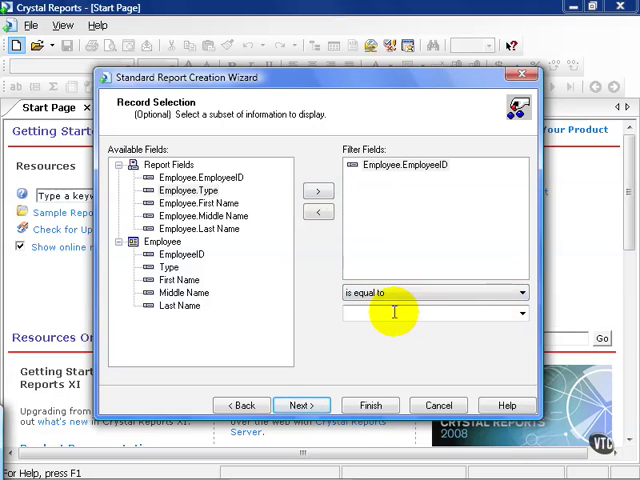
type("103")
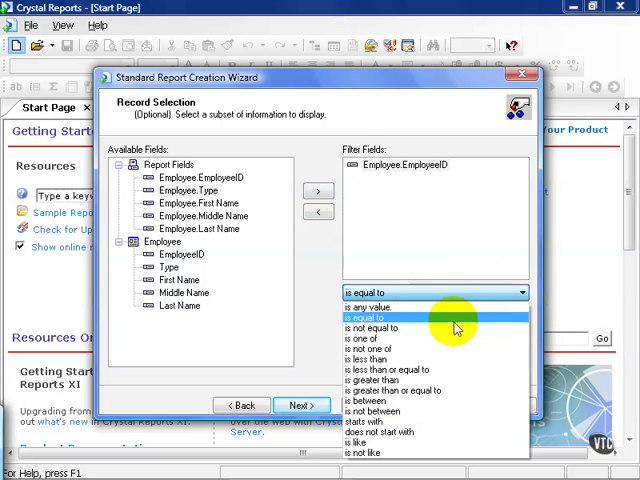
left_click(378, 328)
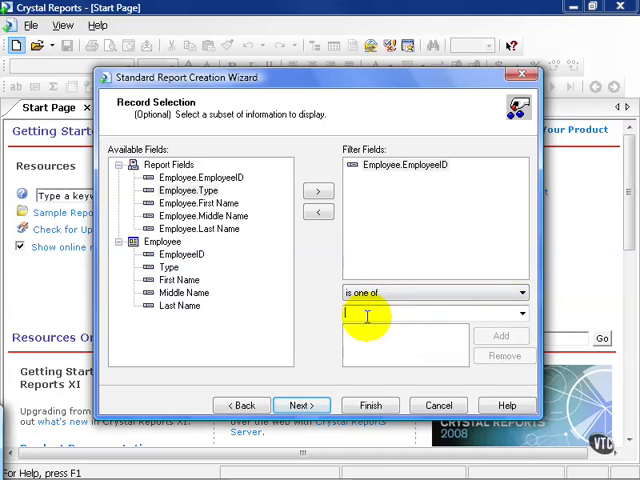
type("103")
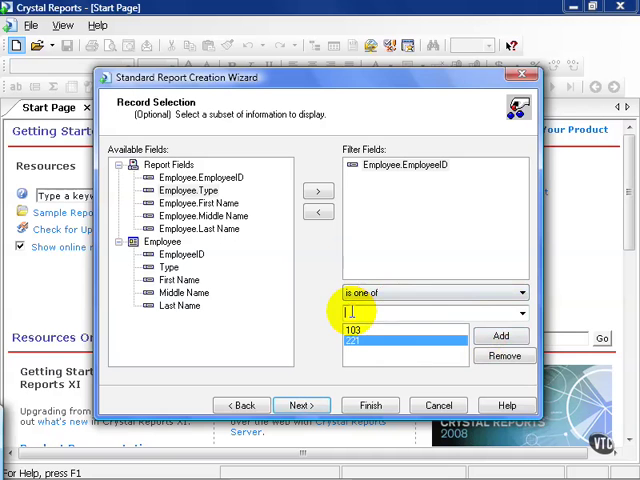
type("809")
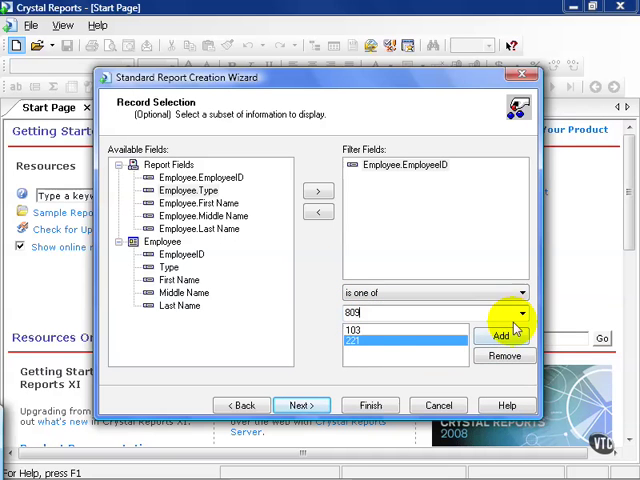
left_click(524, 292)
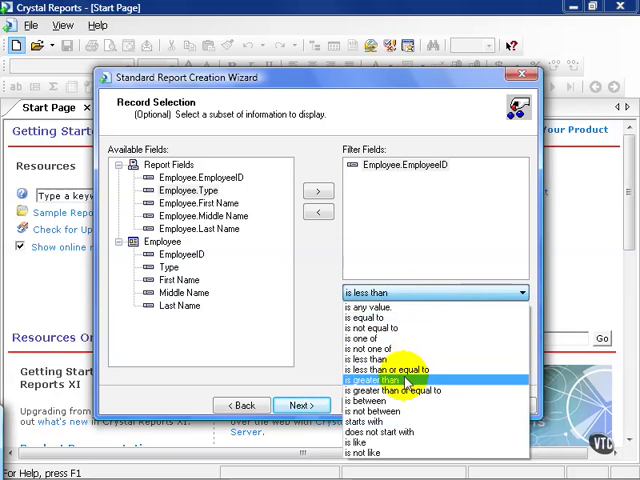
Try an 'is between' range starting at 2, then remove the EmployeeID filter entirely
left_click(378, 404)
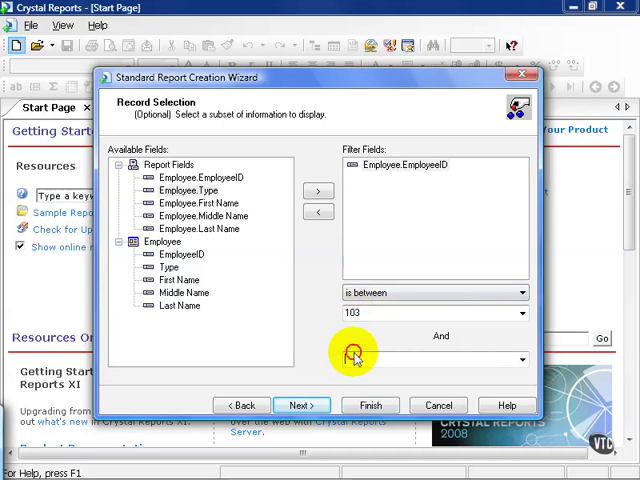
type("221")
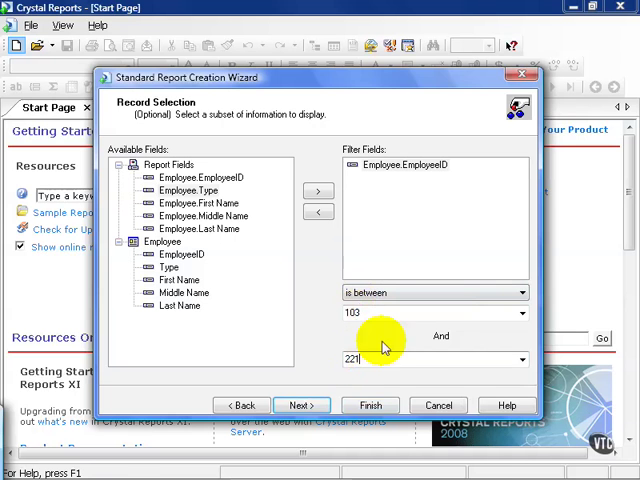
left_click(520, 292)
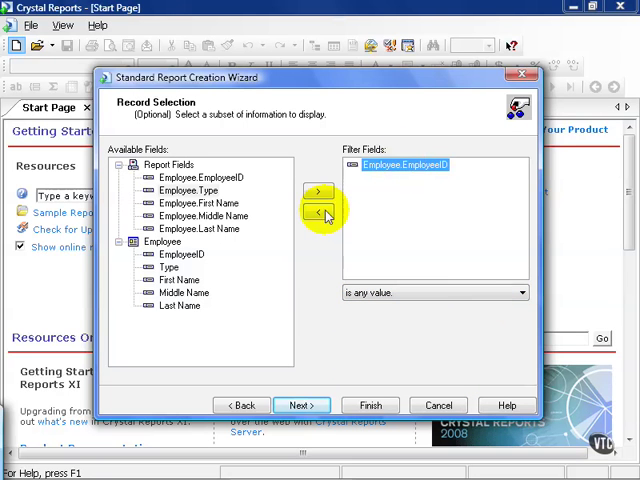
left_click(318, 214)
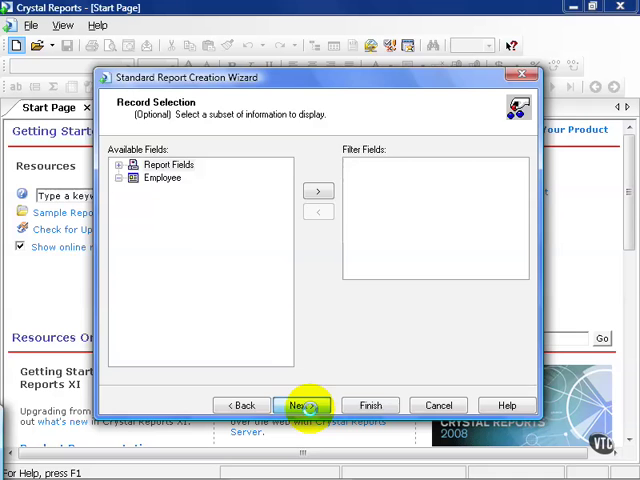
On the Template page, preview Confidential Underlay, then settle on No Template
left_click(304, 404)
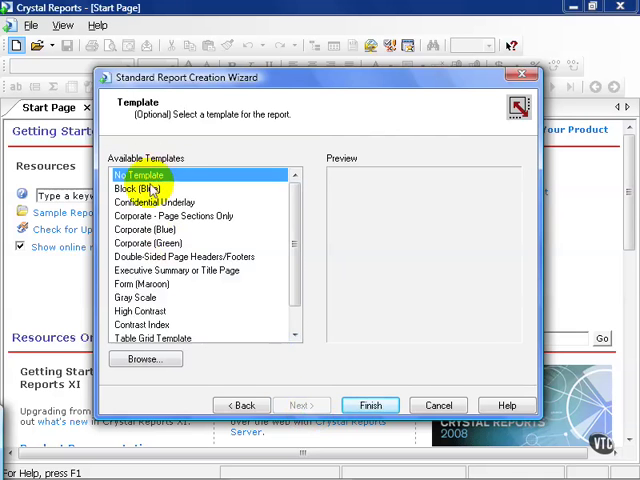
left_click(156, 202)
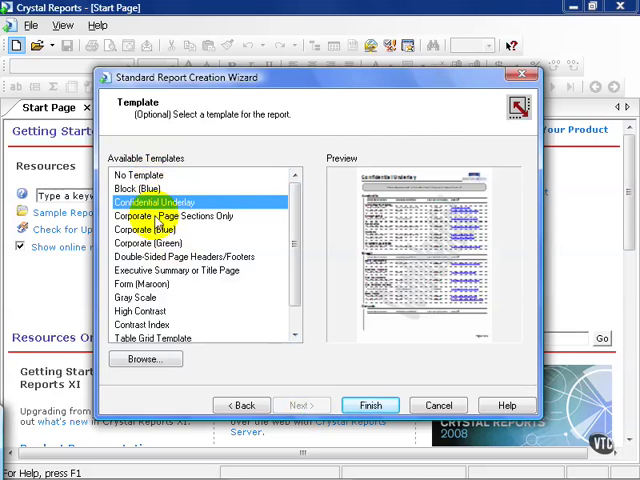
left_click(136, 176)
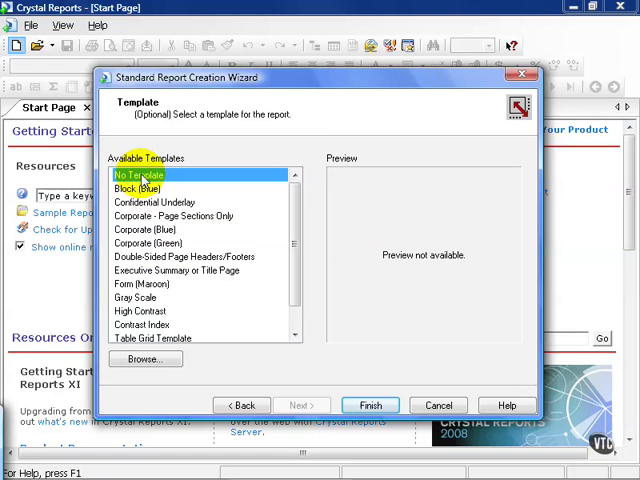